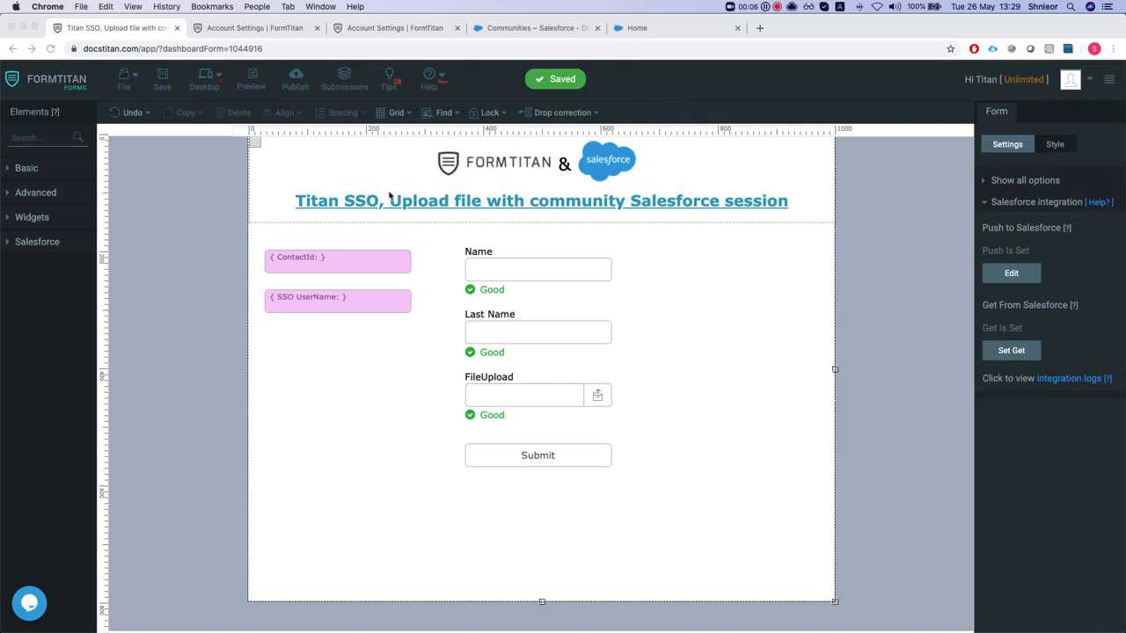
mouse_move(1120, 229)
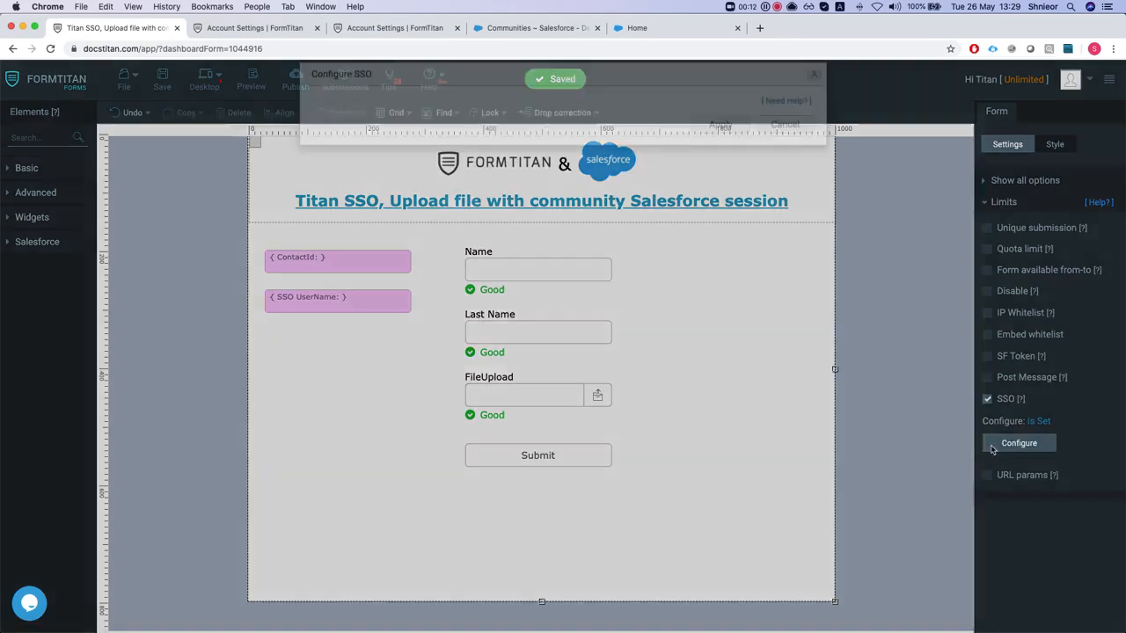
click(1018, 443)
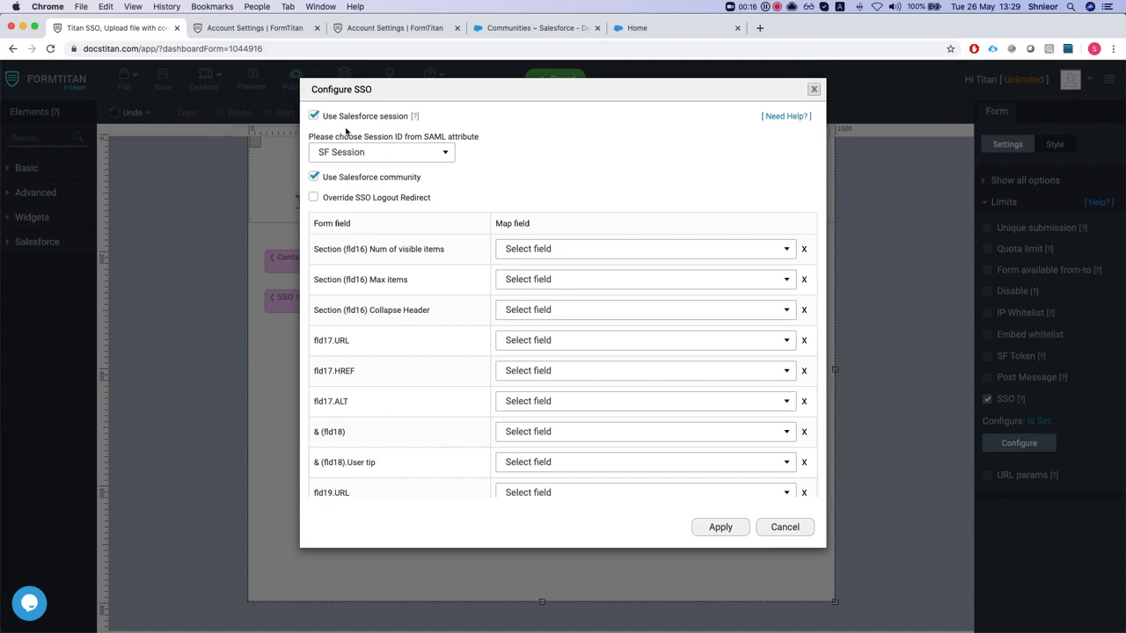
mouse_move(334, 186)
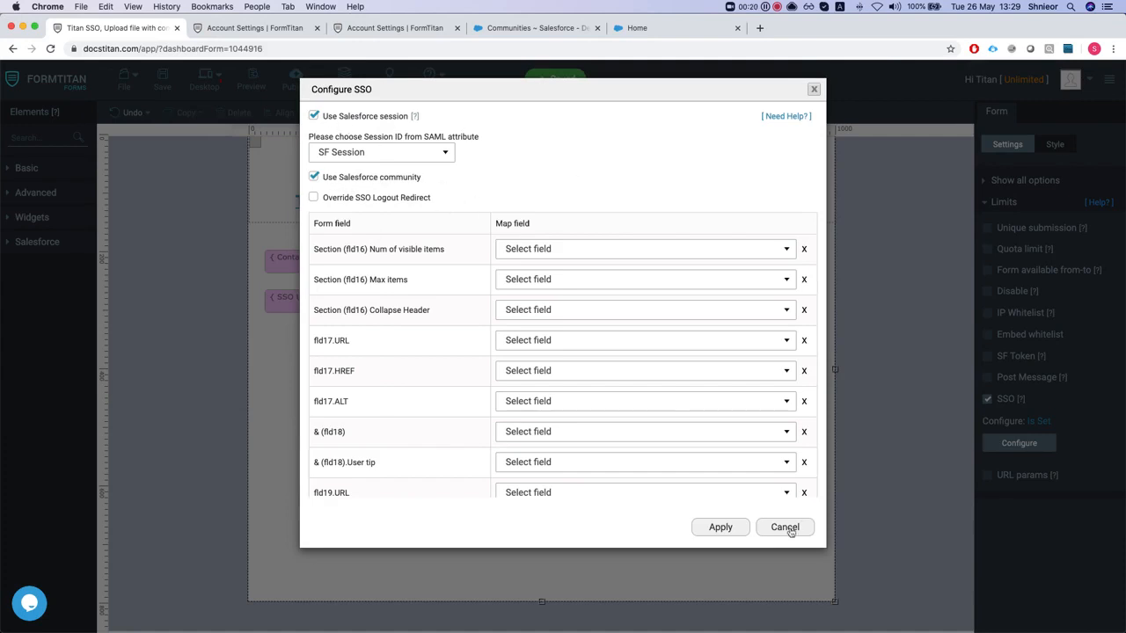
click(784, 527)
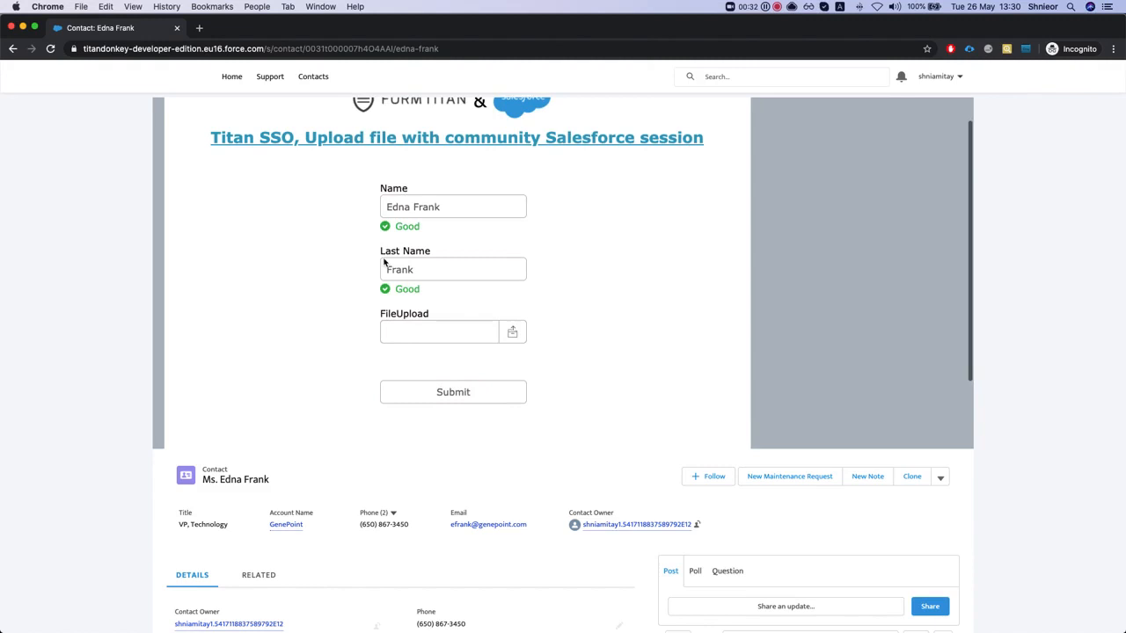
click(511, 332)
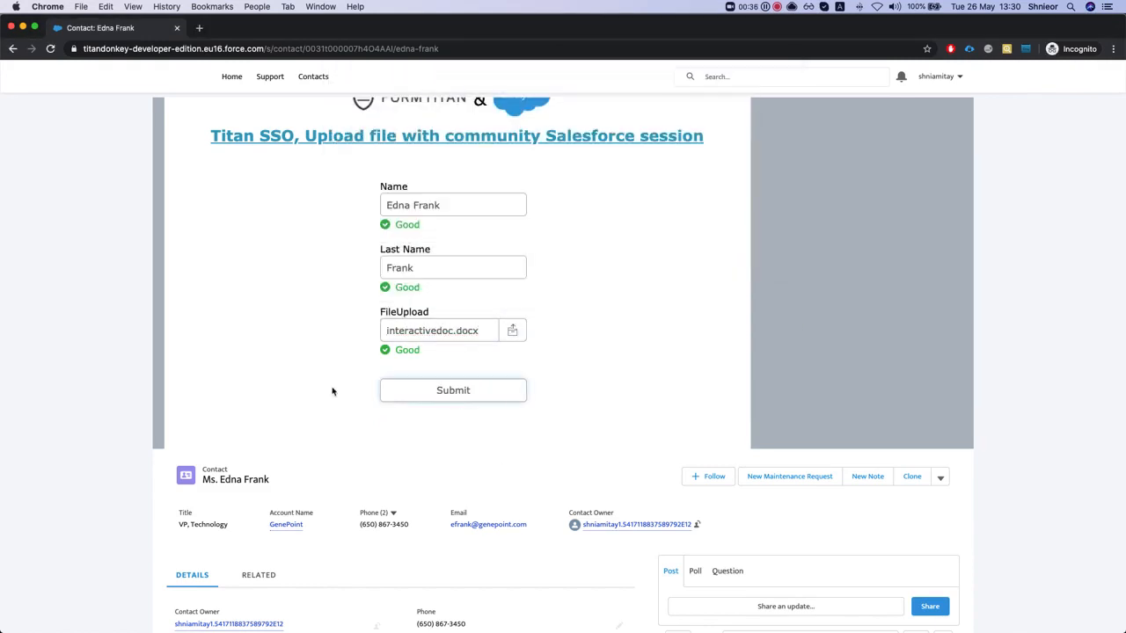
click(453, 389)
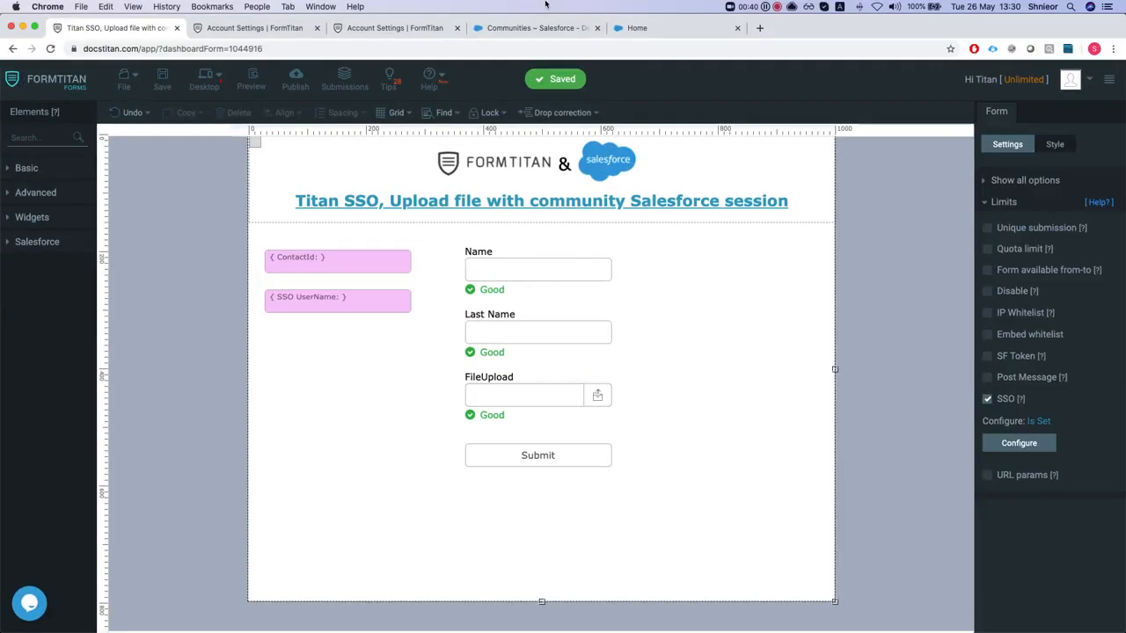
click(395, 27)
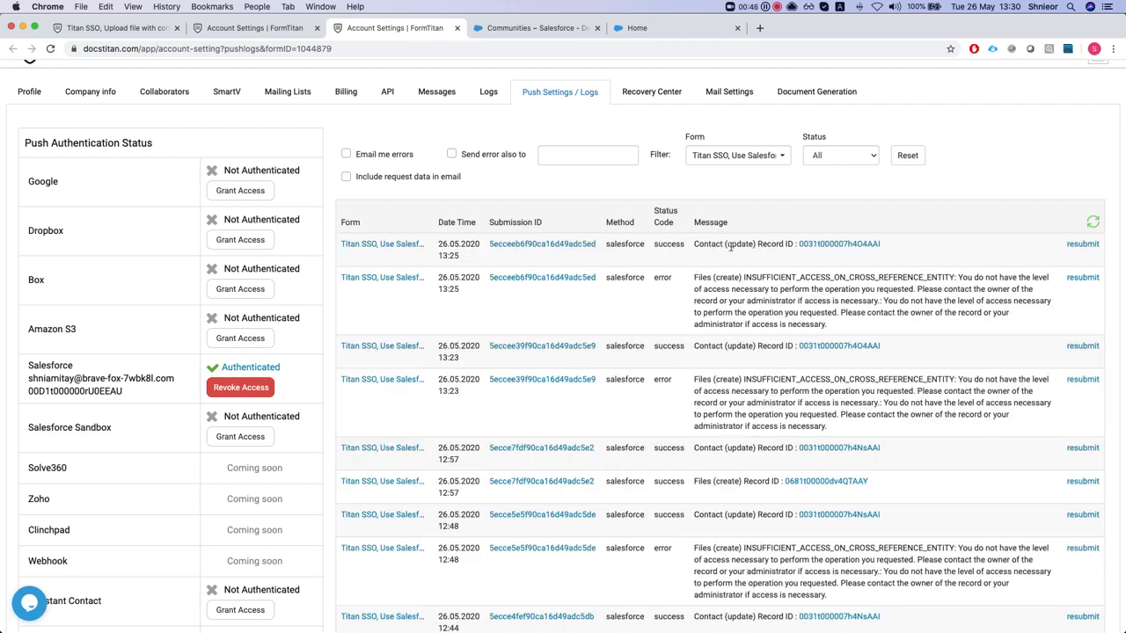
drag(694, 277, 846, 277)
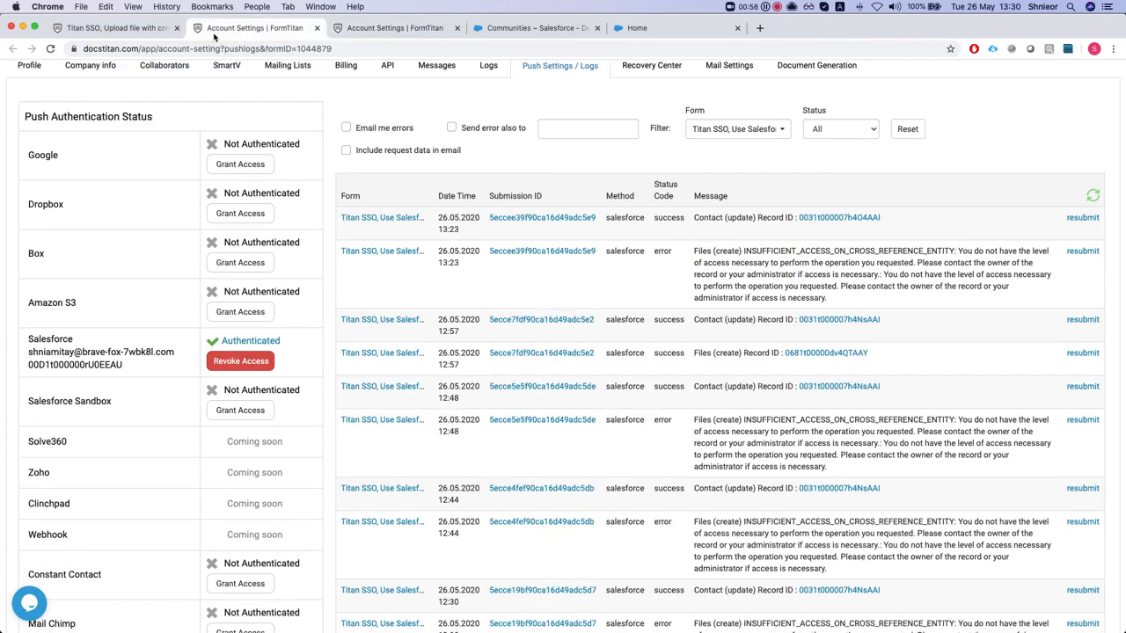
click(114, 27)
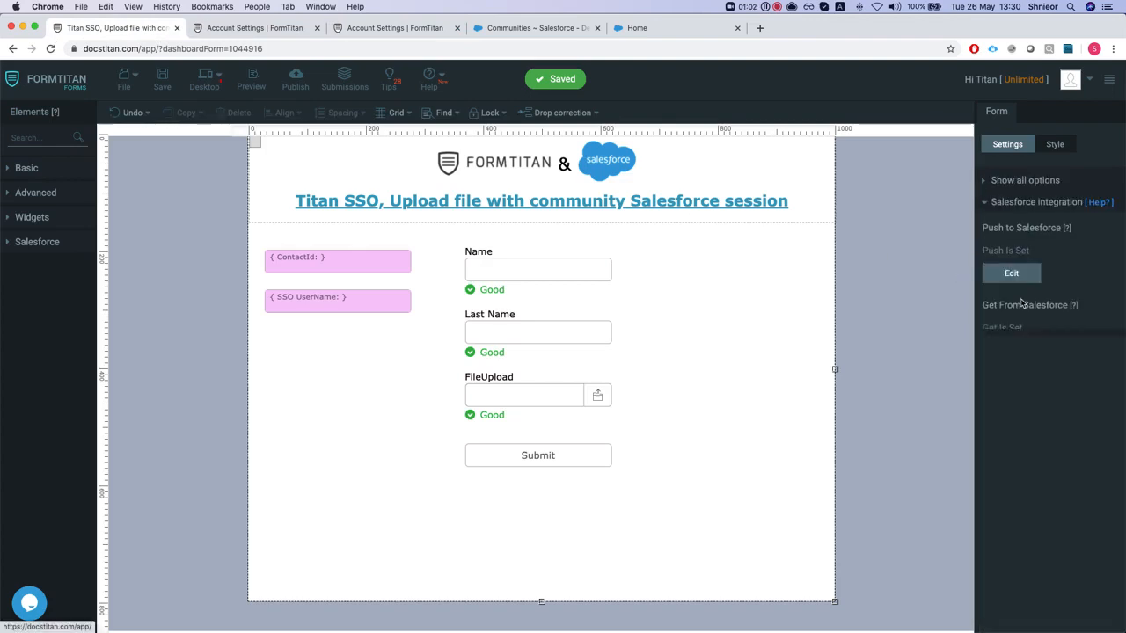
Inspect the #1.1 Files (create) mappings, filtering for 'net' to find Network ID, then cancel
click(1011, 273)
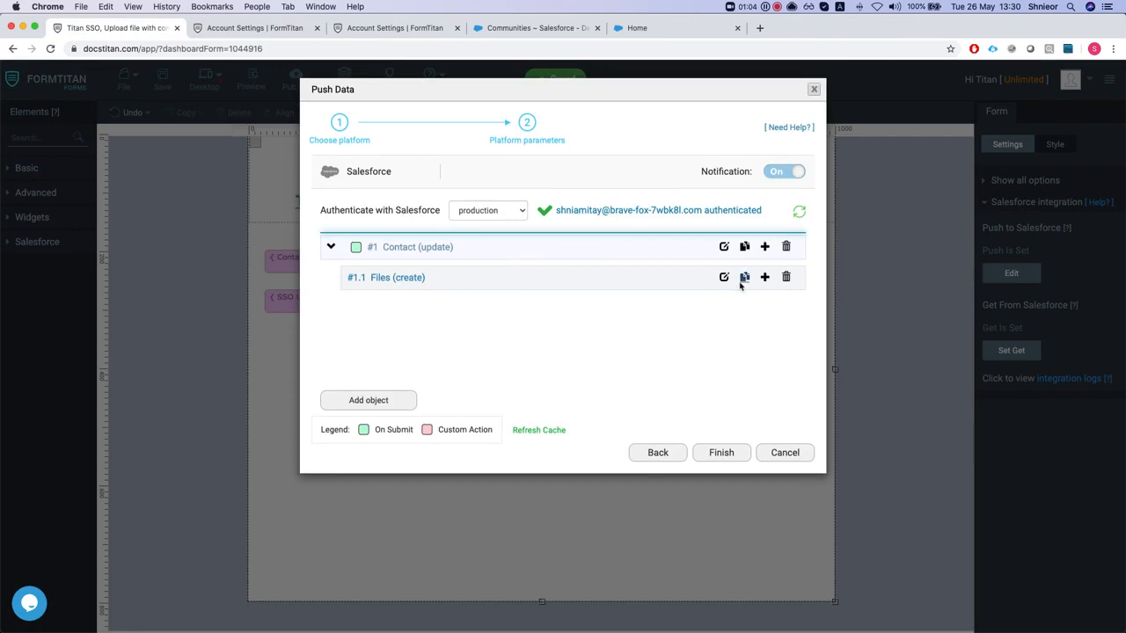
click(724, 277)
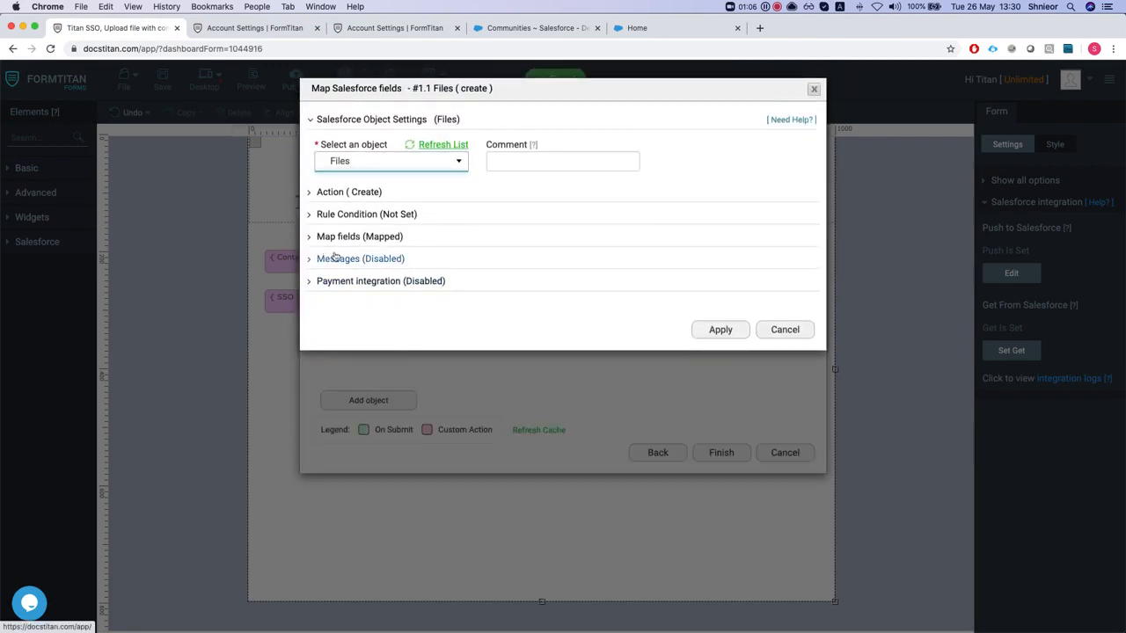
click(359, 235)
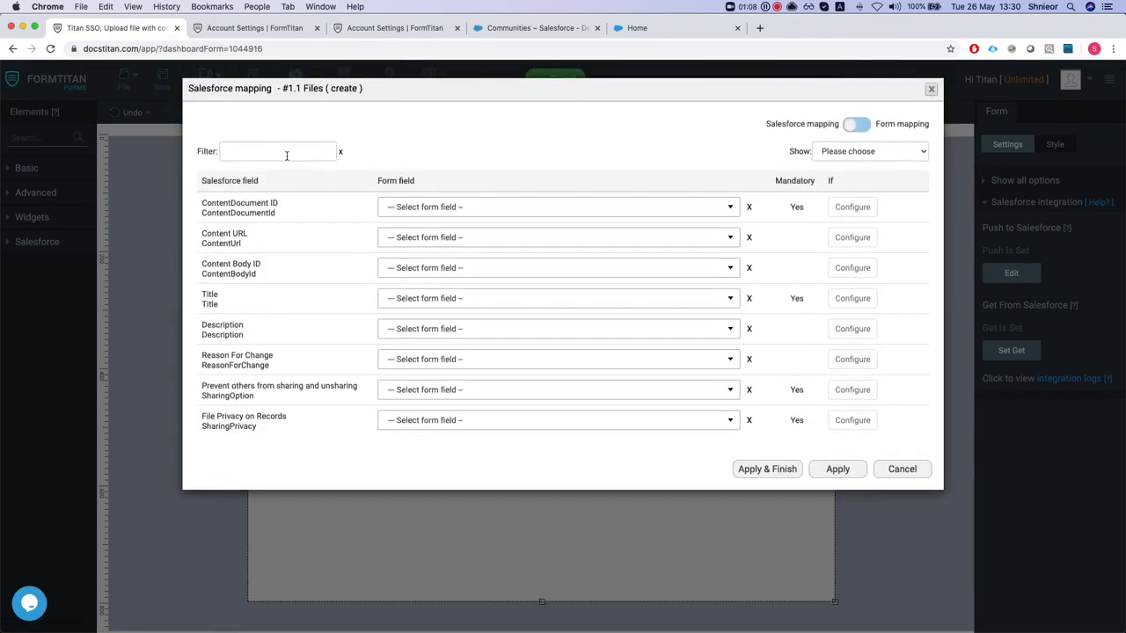
text(net)
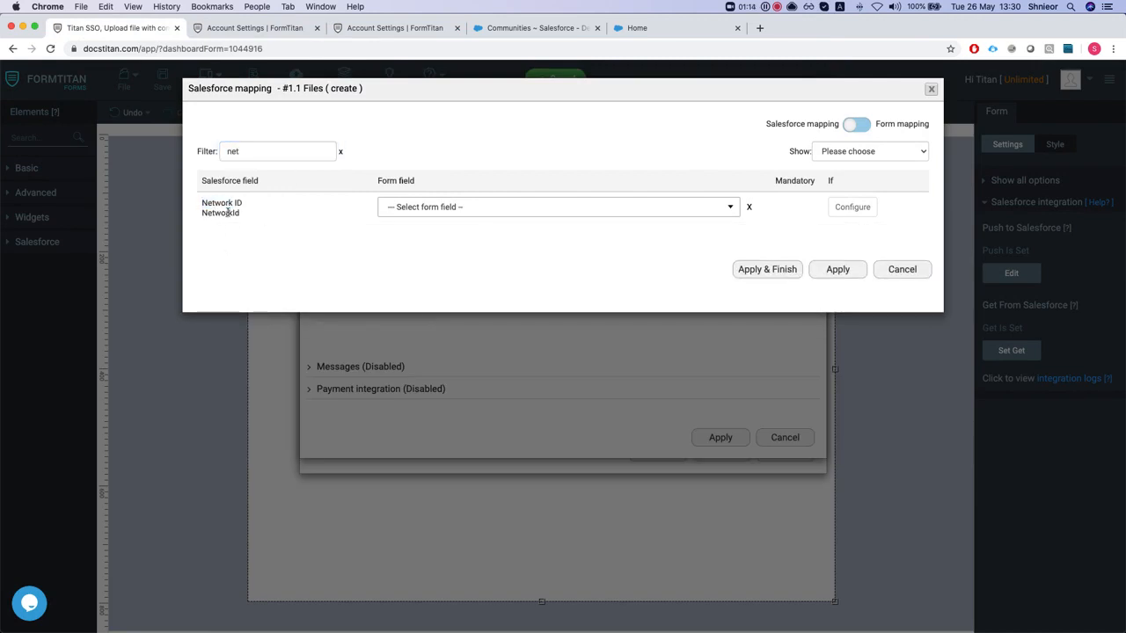
click(558, 207)
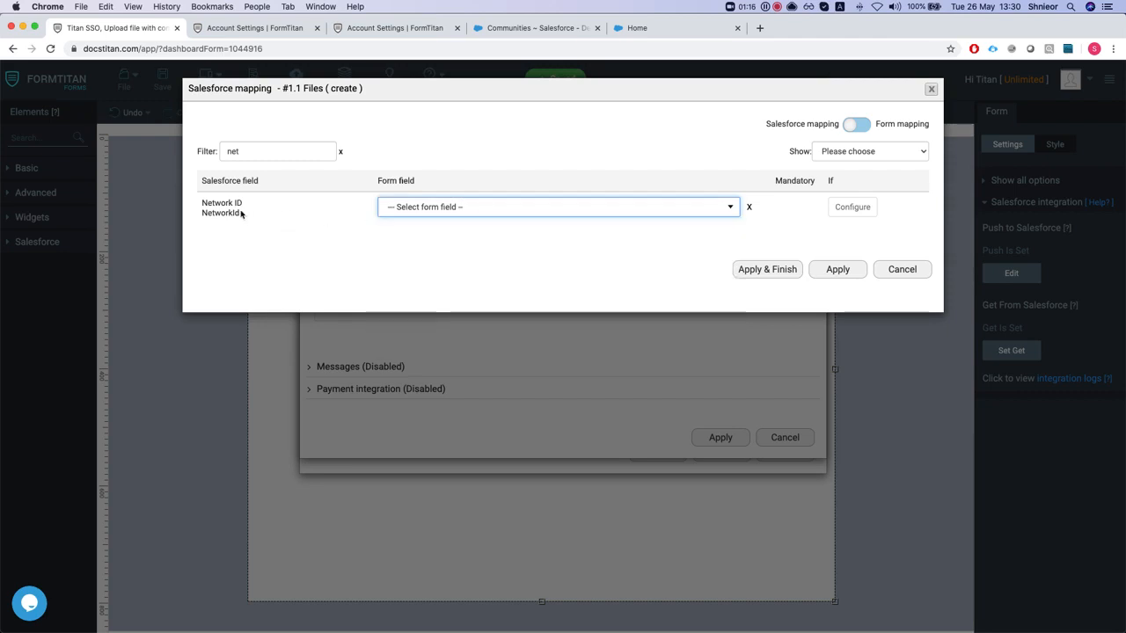
click(902, 270)
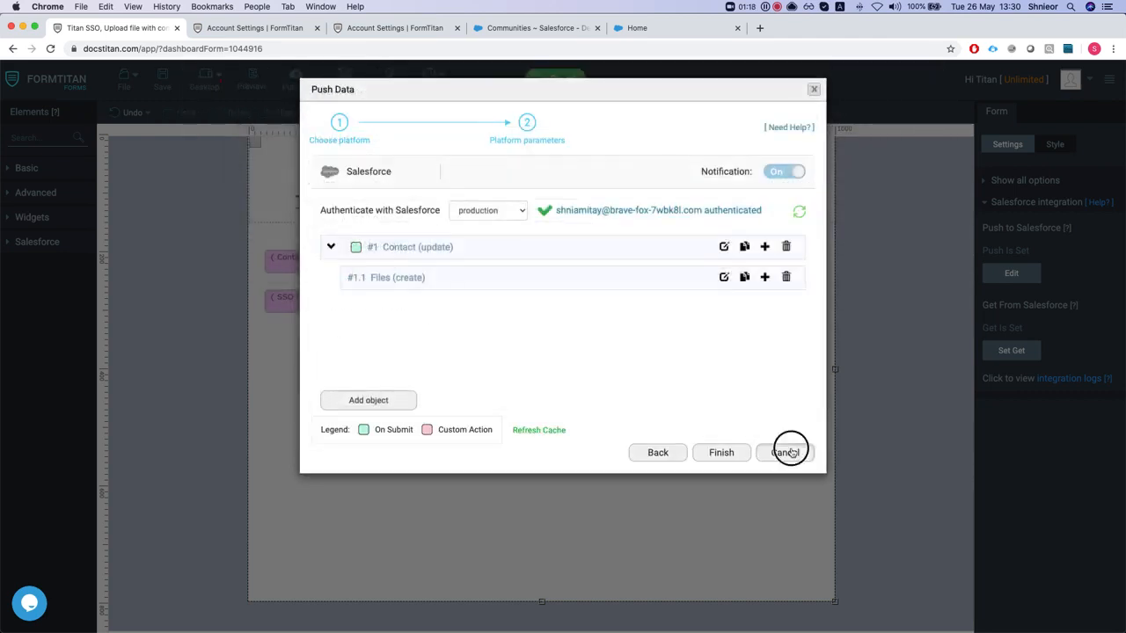
Add a Network retrieval from Salesforce with a condition requiring Name to equal a form value
click(786, 452)
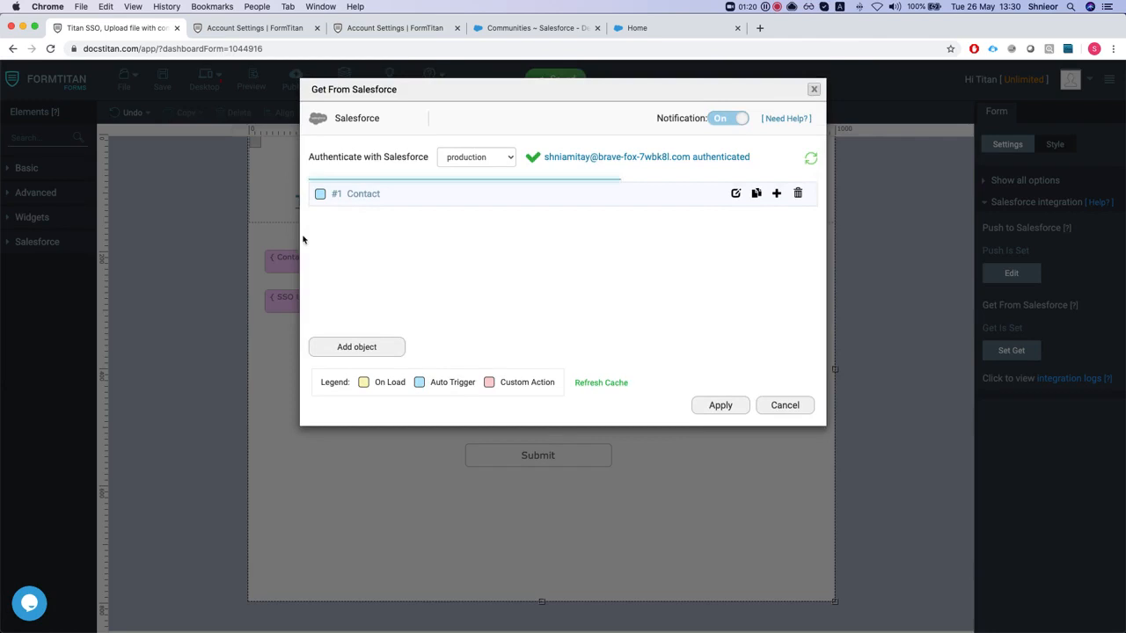
click(736, 193)
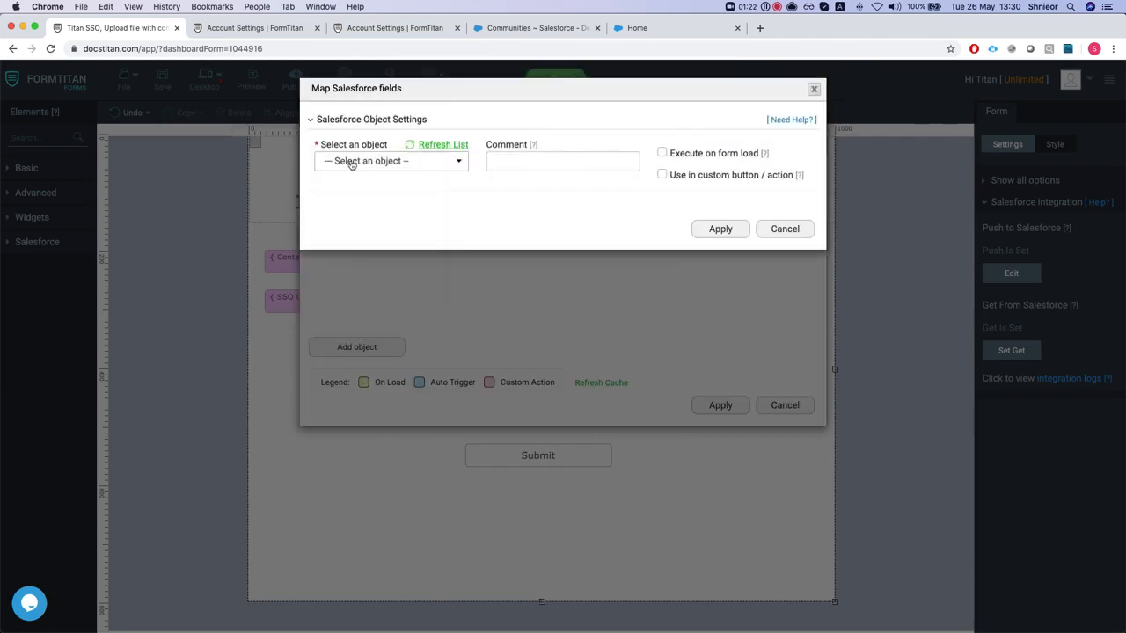
text(net)
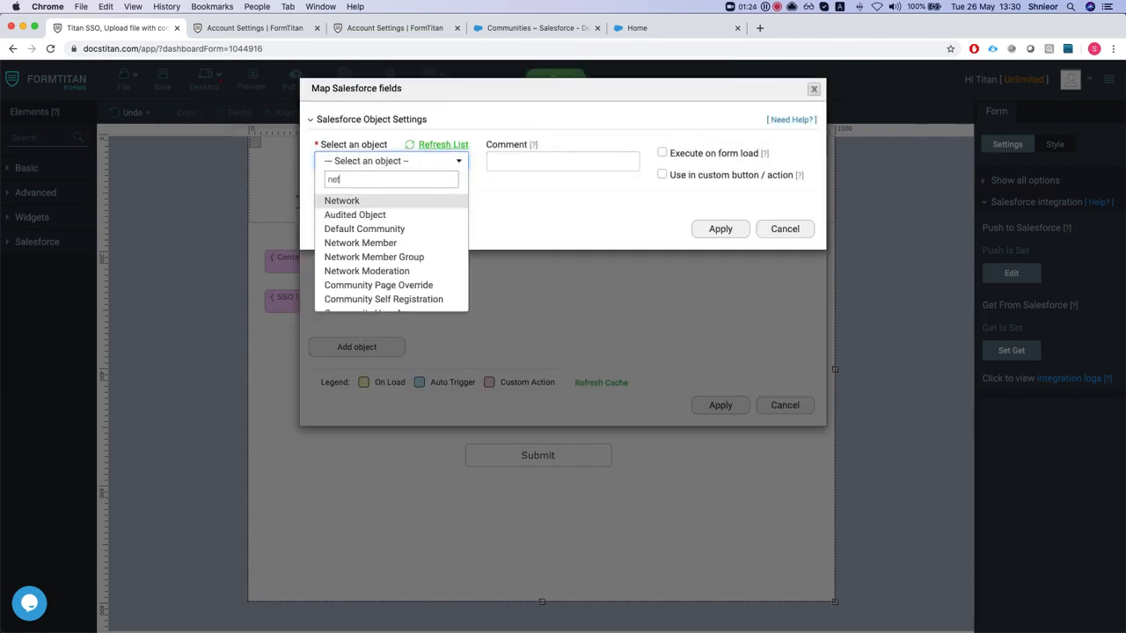
click(341, 201)
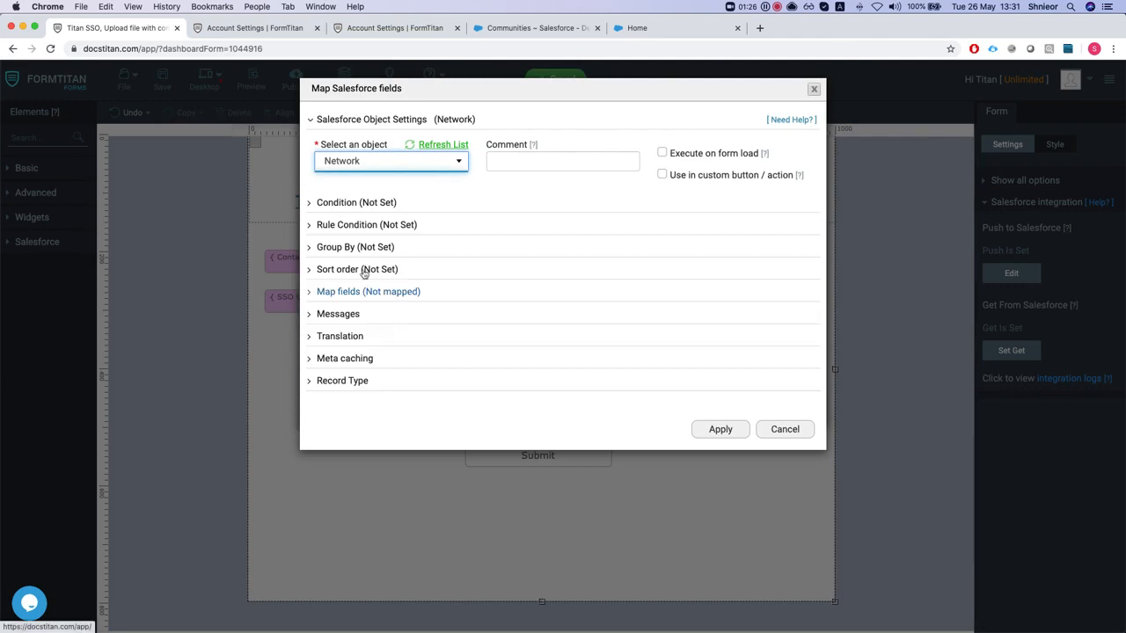
click(356, 202)
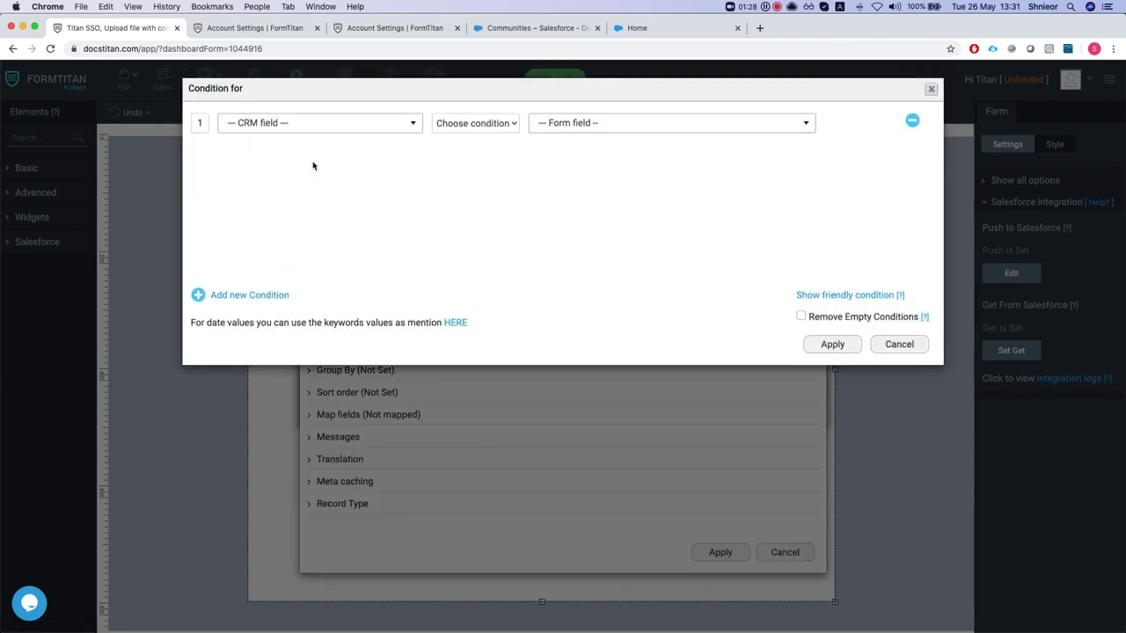
click(319, 122)
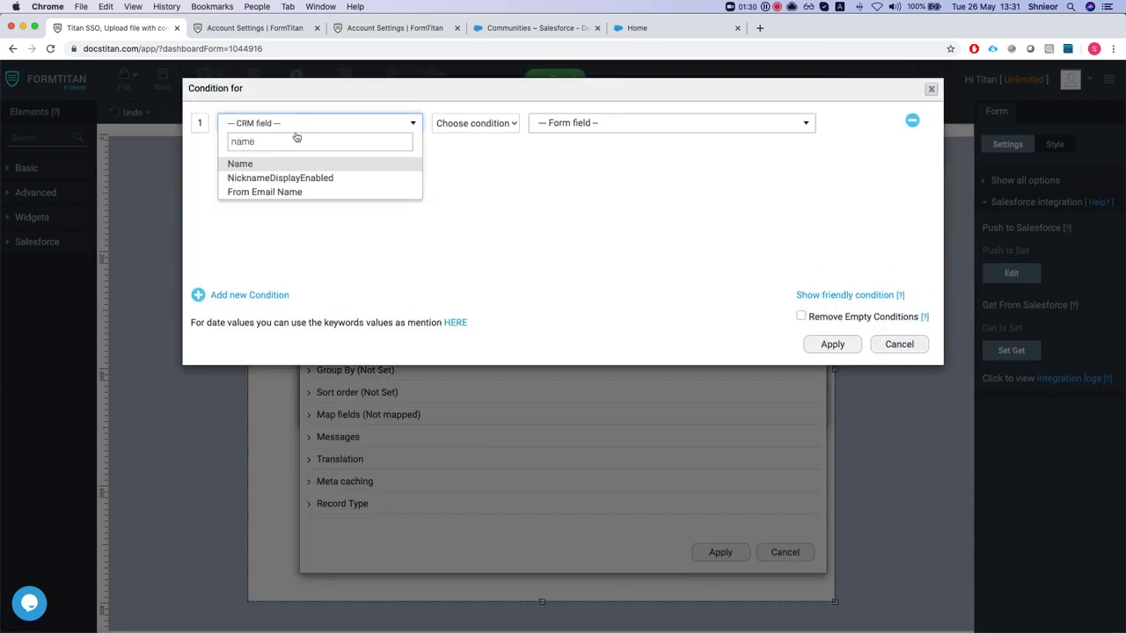
click(475, 122)
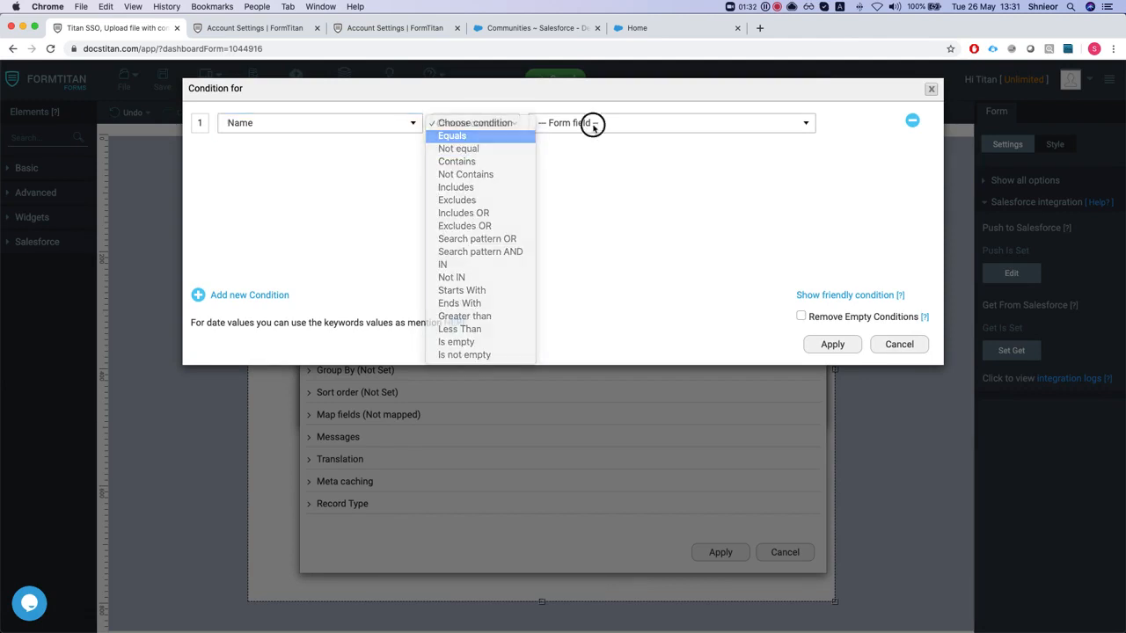
click(451, 135)
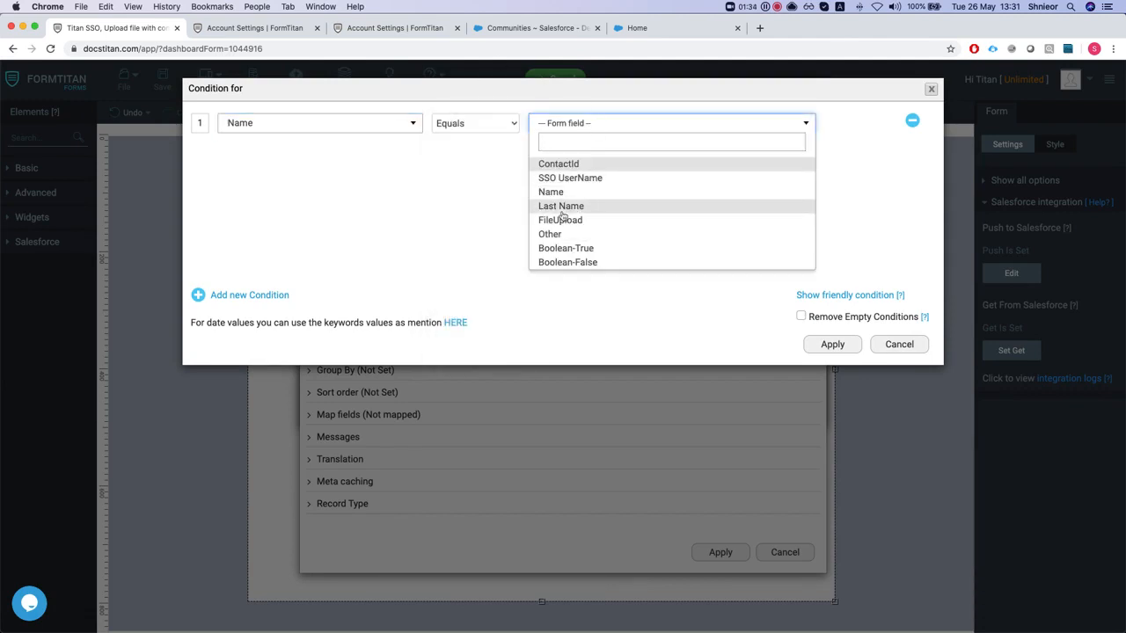
Review the rule Condition dialog and Get From Salesforce settings, closing both unchanged
click(550, 234)
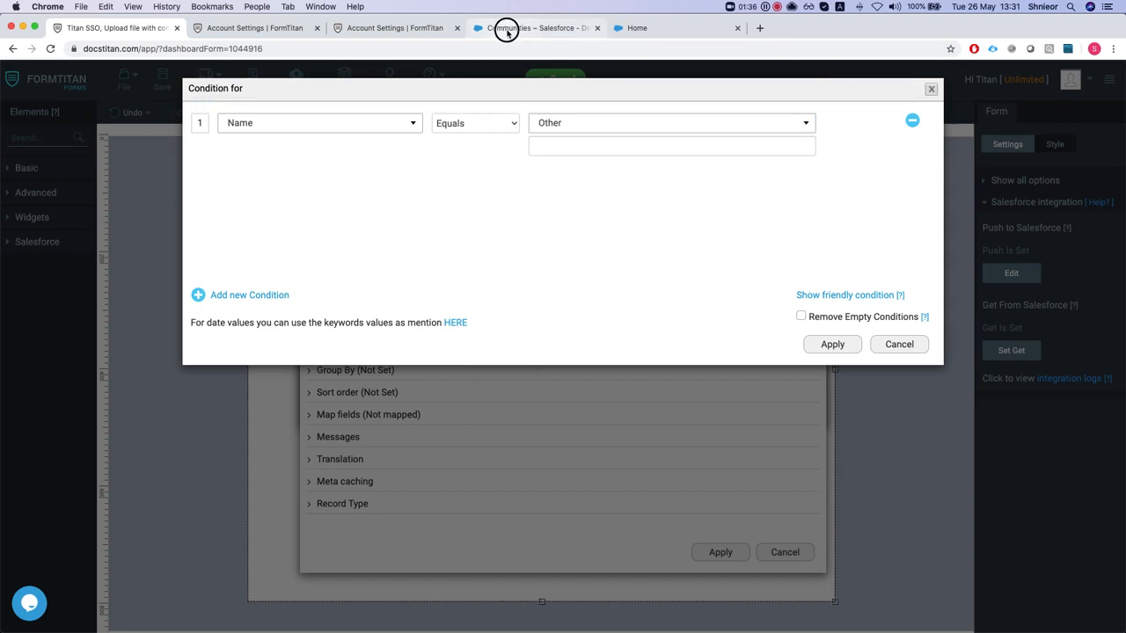
click(536, 28)
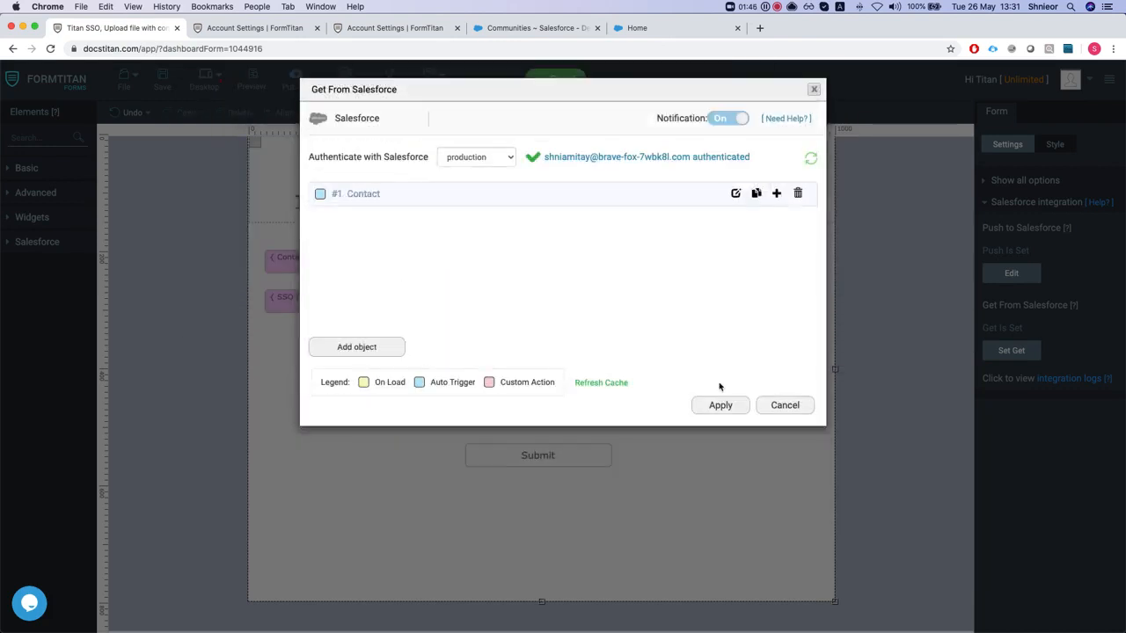
click(637, 28)
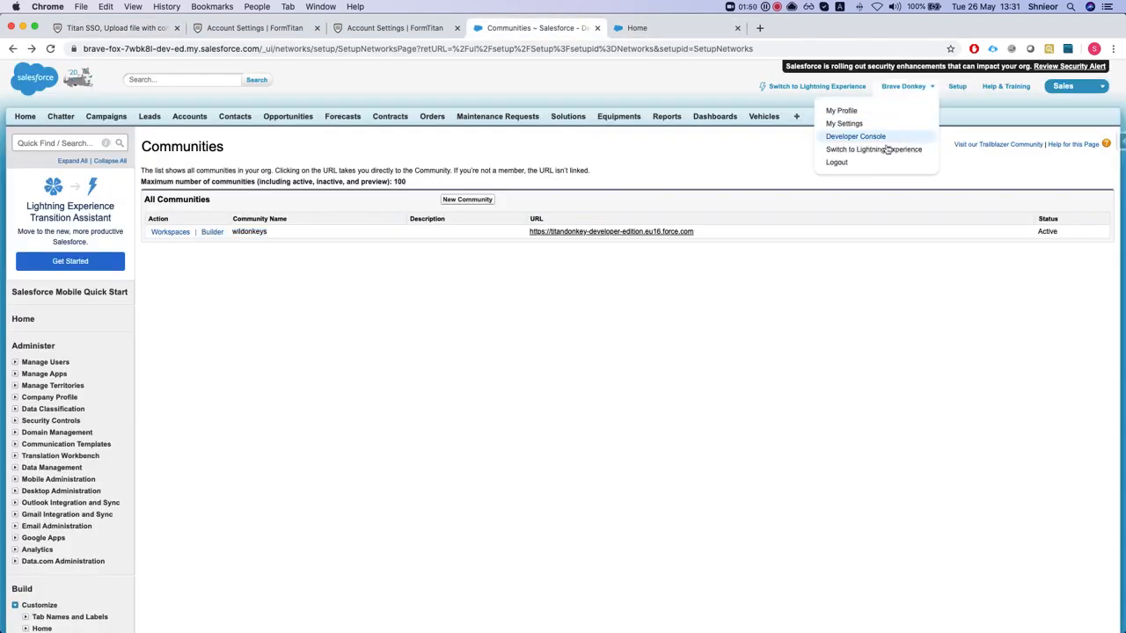
Run 'select id, name from network' in the Query Editor and select the wildonkeys community Id
click(855, 136)
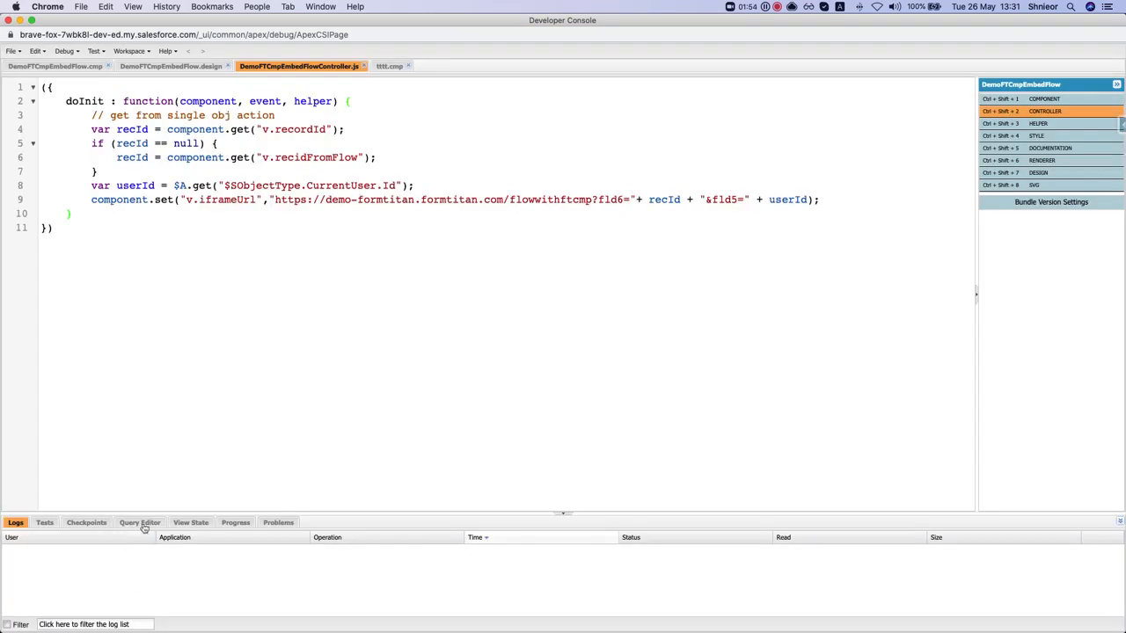
click(140, 523)
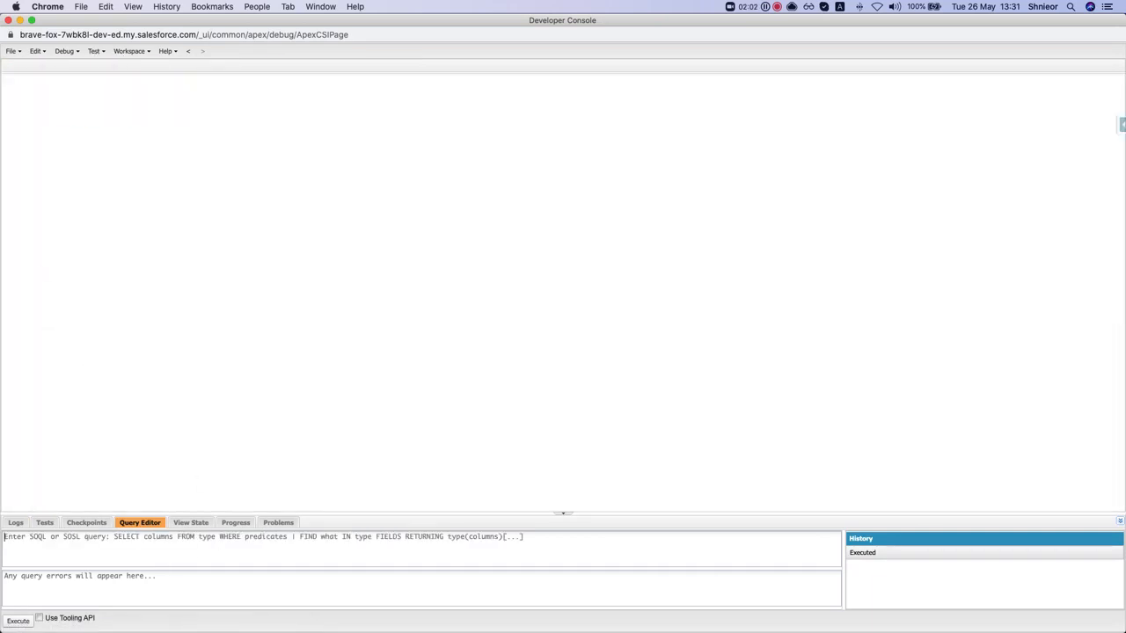
text(select id)
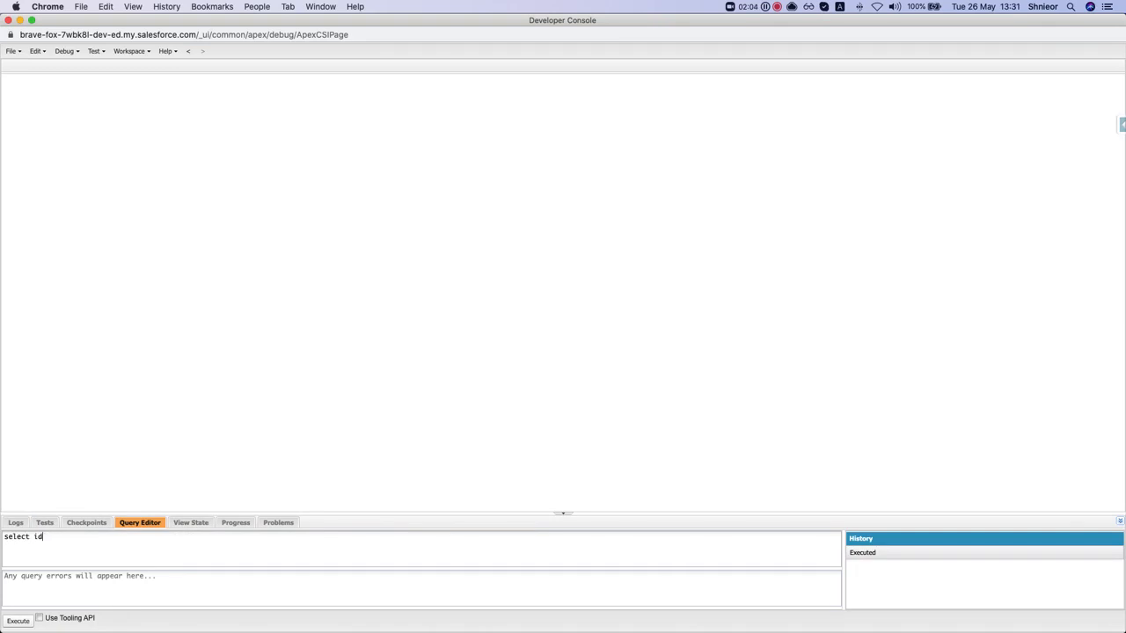
text(, name)
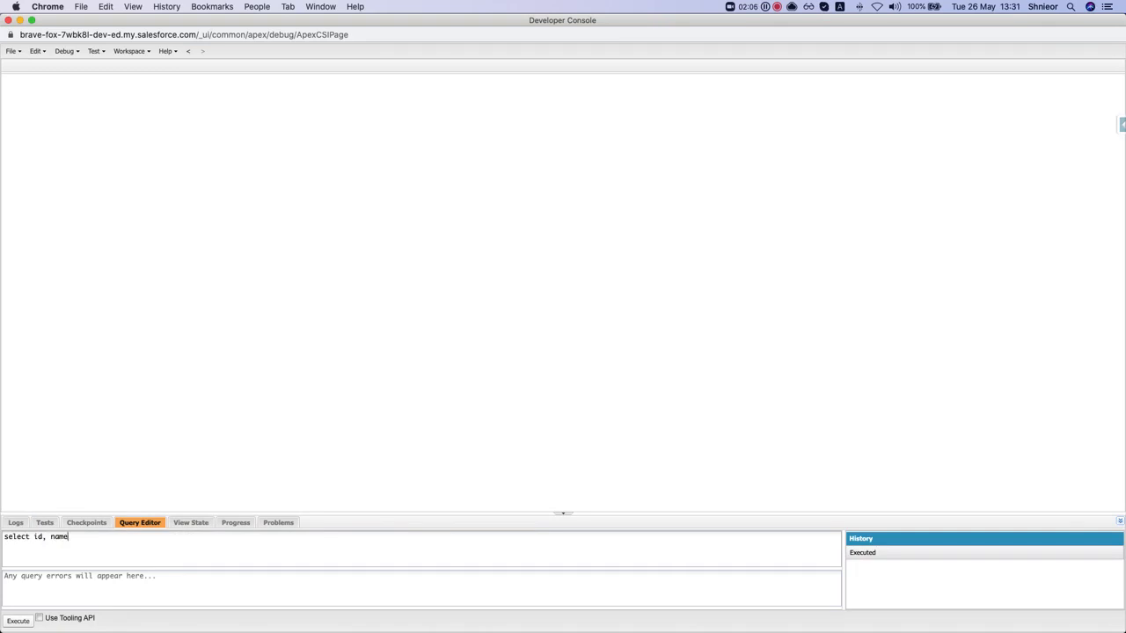
text(from network)
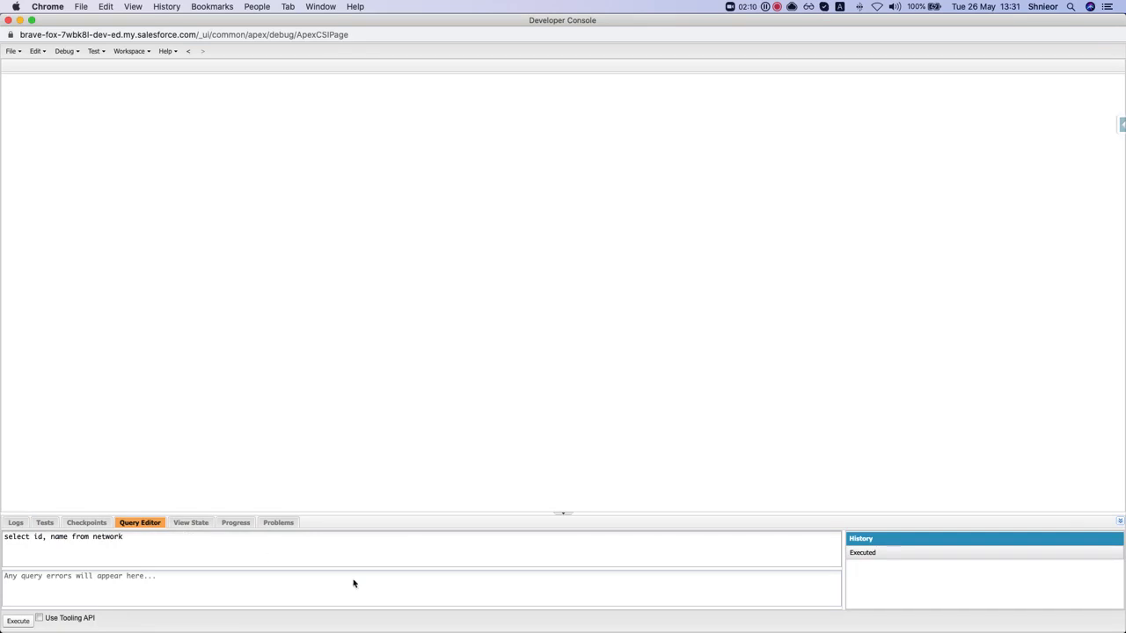
click(18, 621)
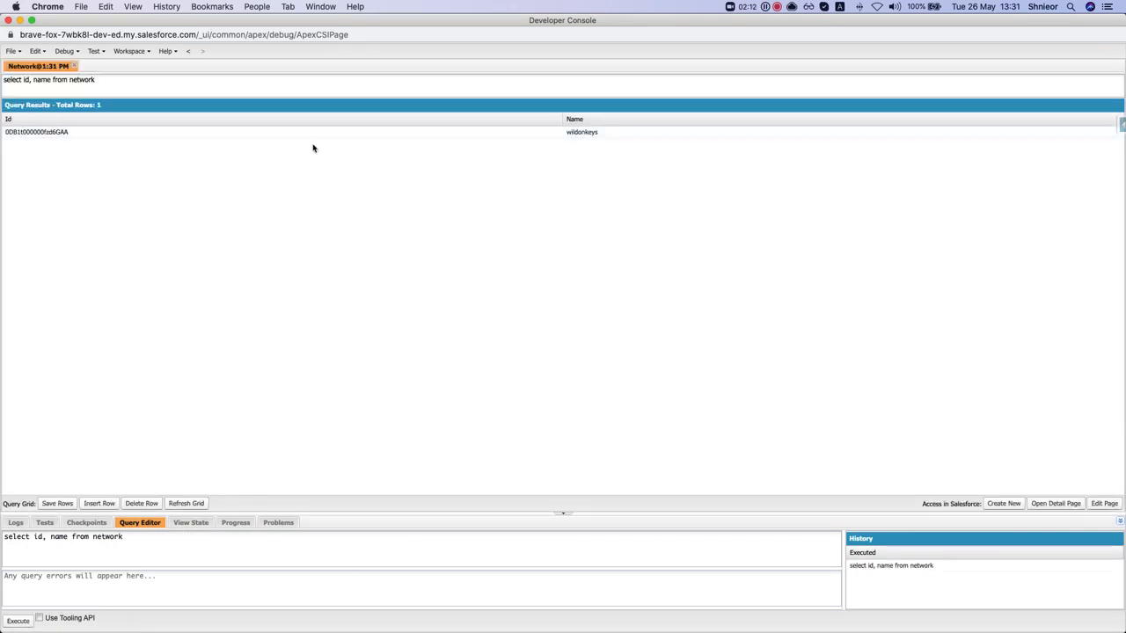
click(581, 131)
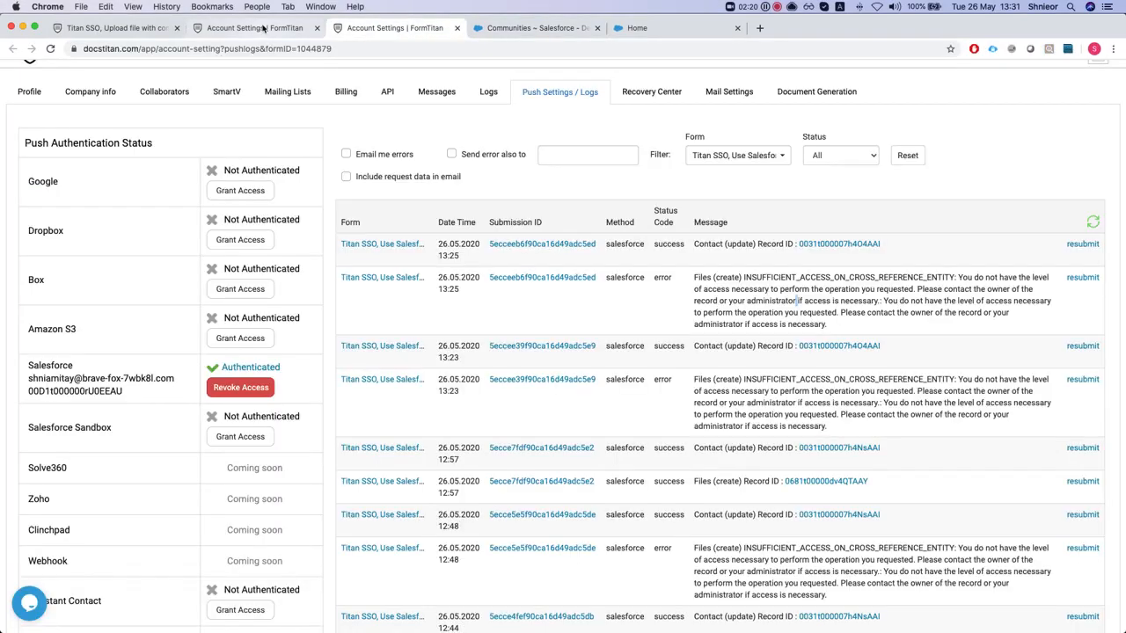
Back in the form editor, edit #1.1 Files (create) and open its Set Mapping view
click(114, 28)
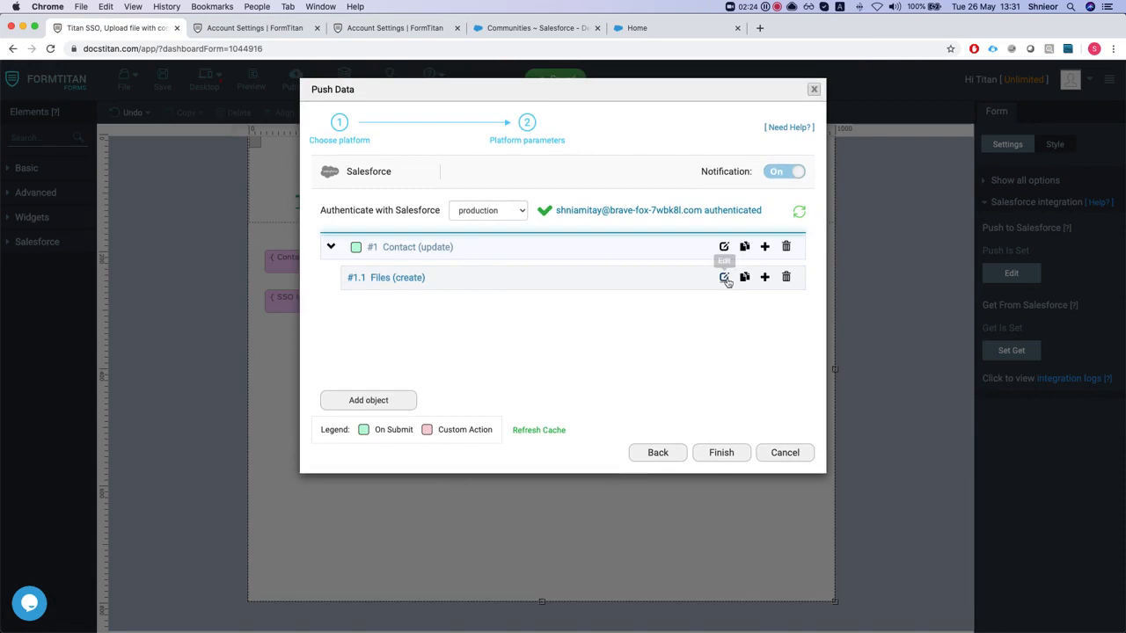
click(724, 277)
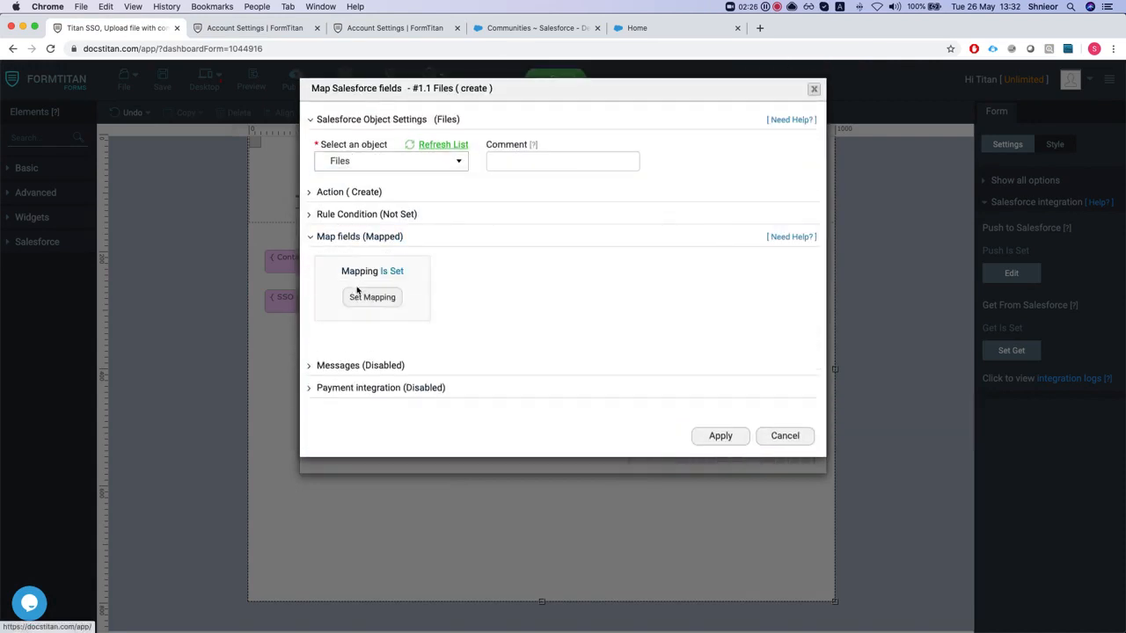
click(372, 296)
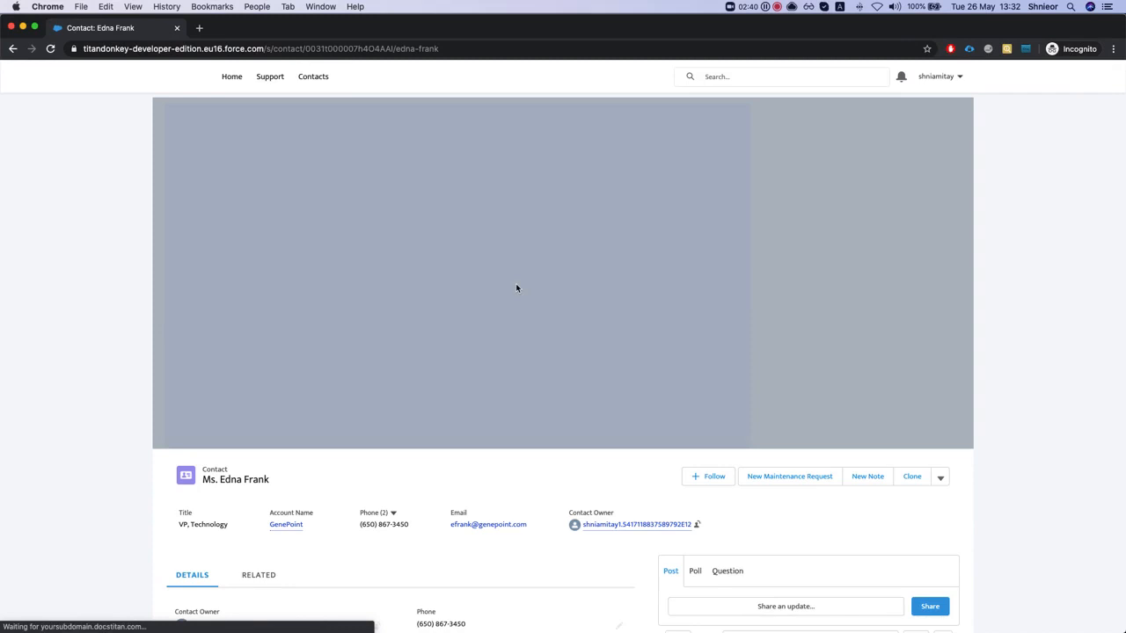
click(512, 361)
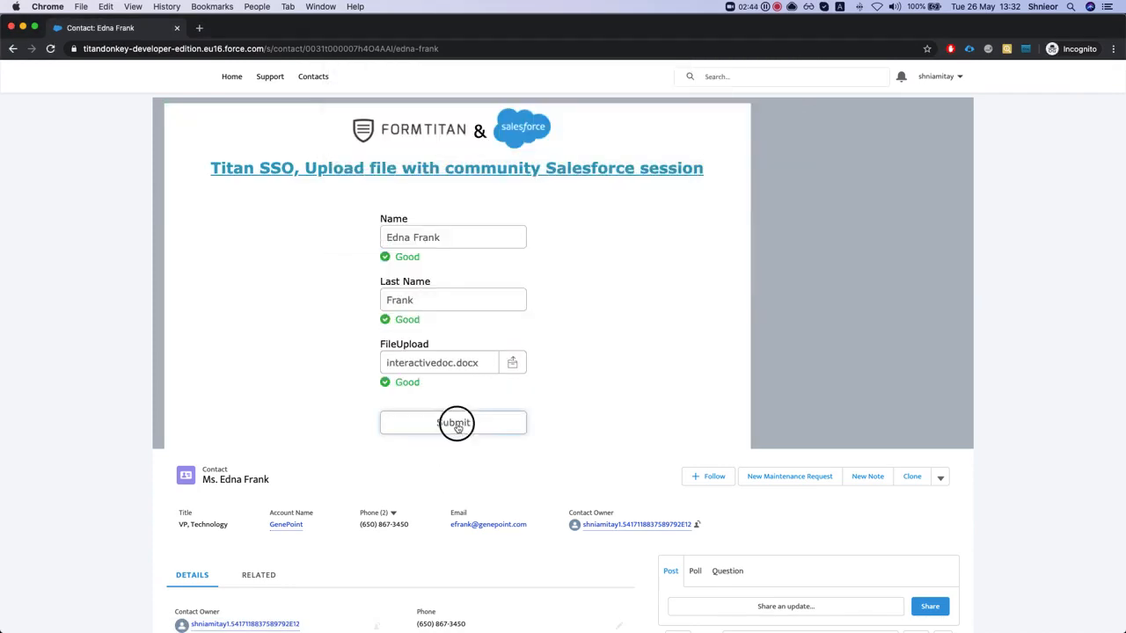
click(453, 423)
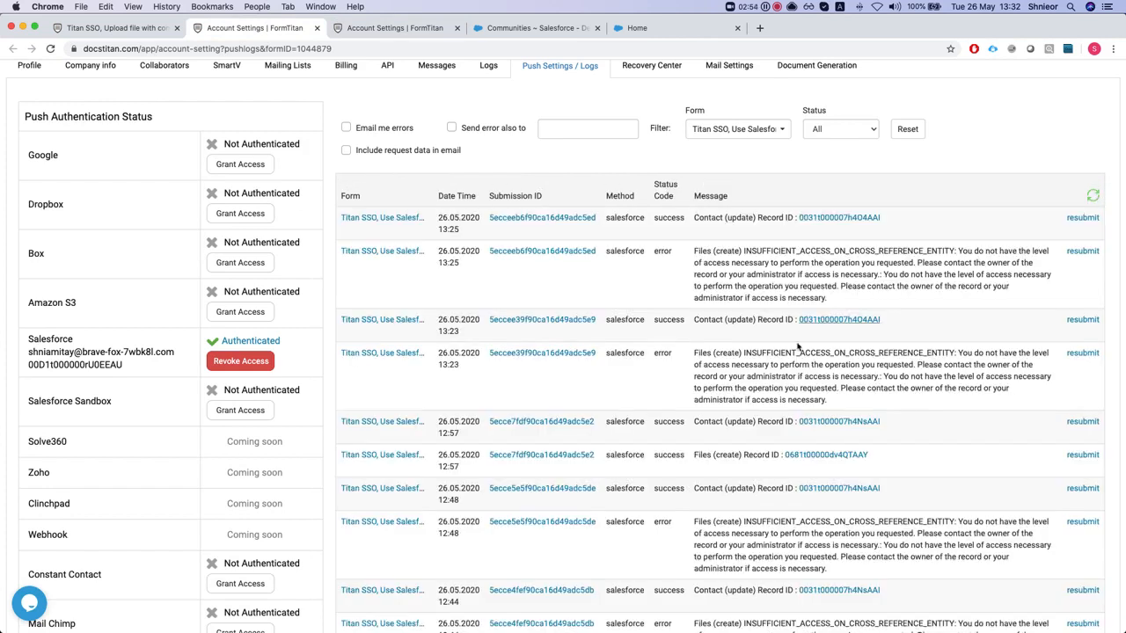
Scroll the push logs and open the newest entry showing Contact update and Files create succeeded
scroll(down, 3)
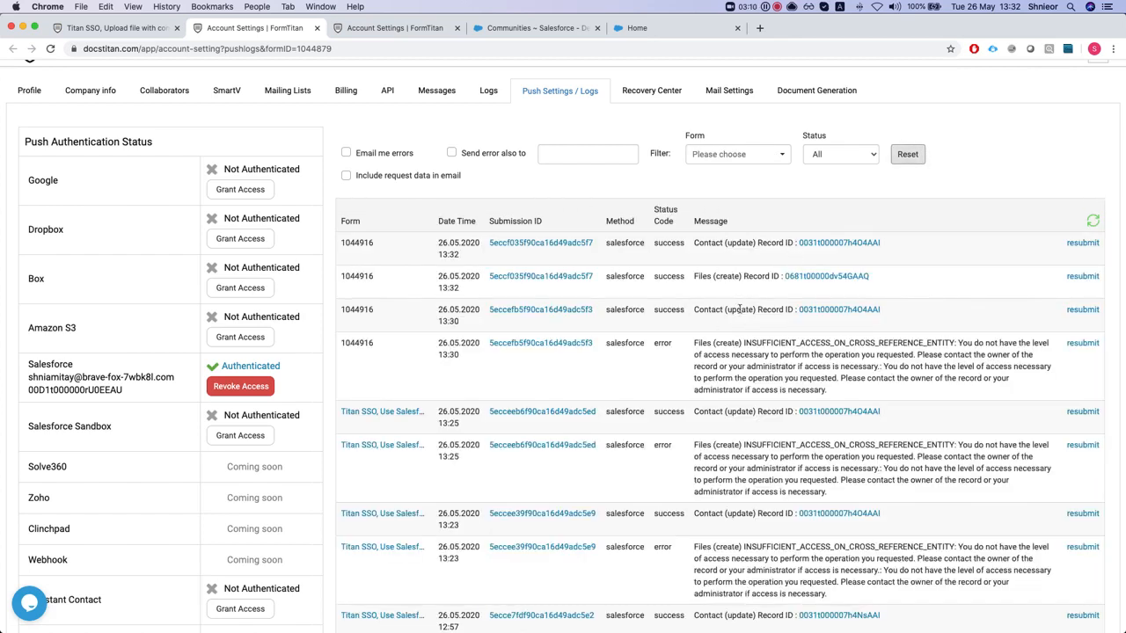
double_click(739, 309)
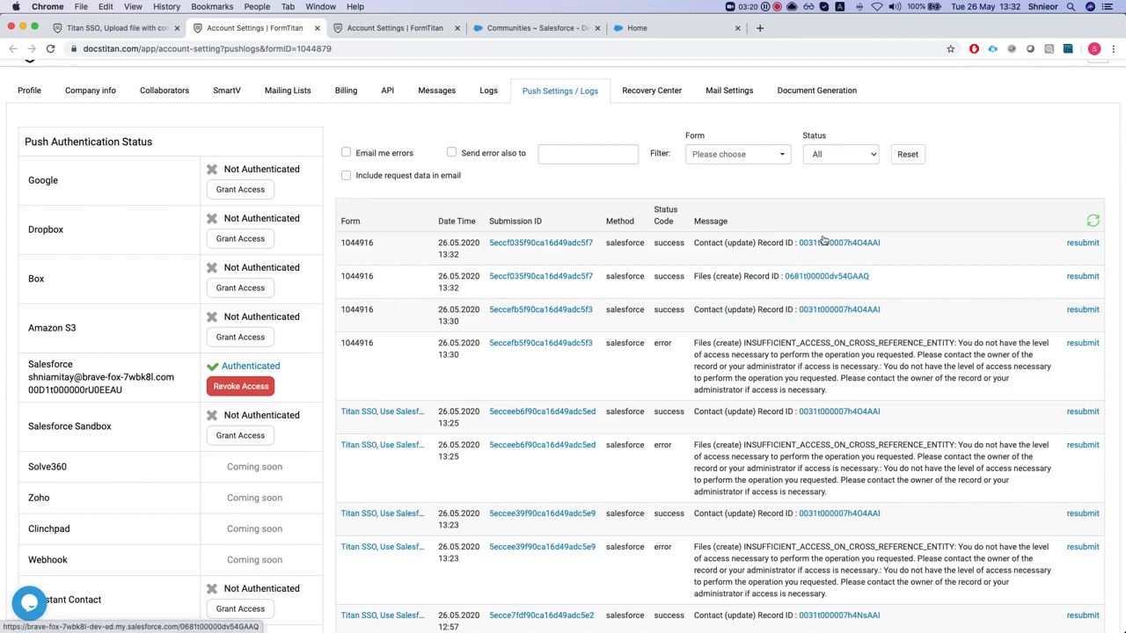
Open Edna Frank's contact in Lightning, then preview and close the attached interactivedoc.docx
click(838, 242)
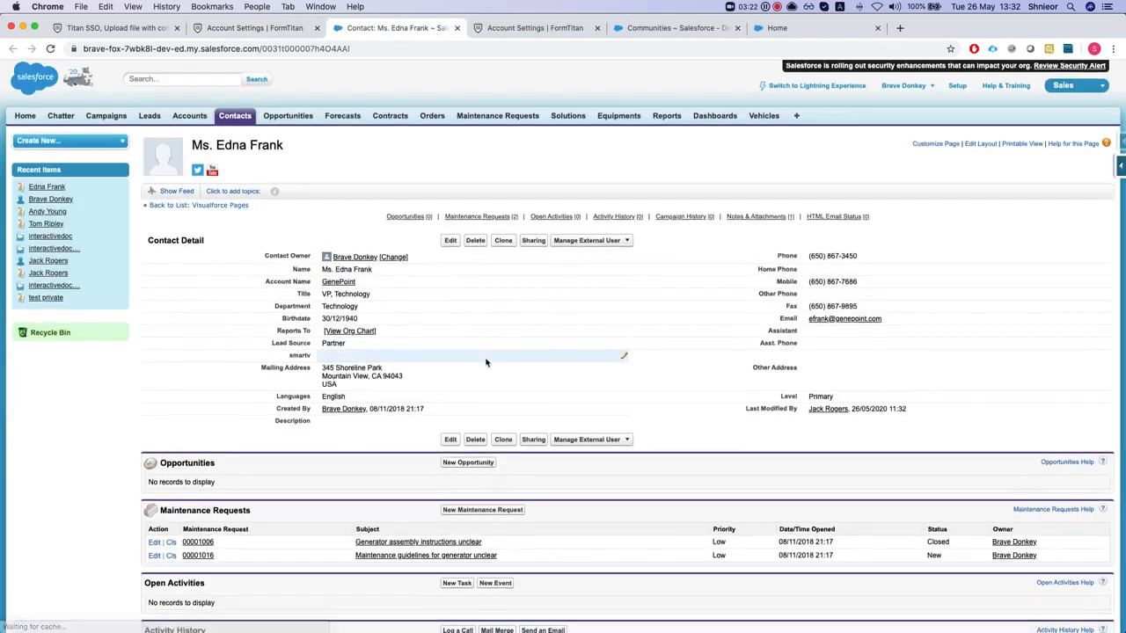
scroll(down, 3)
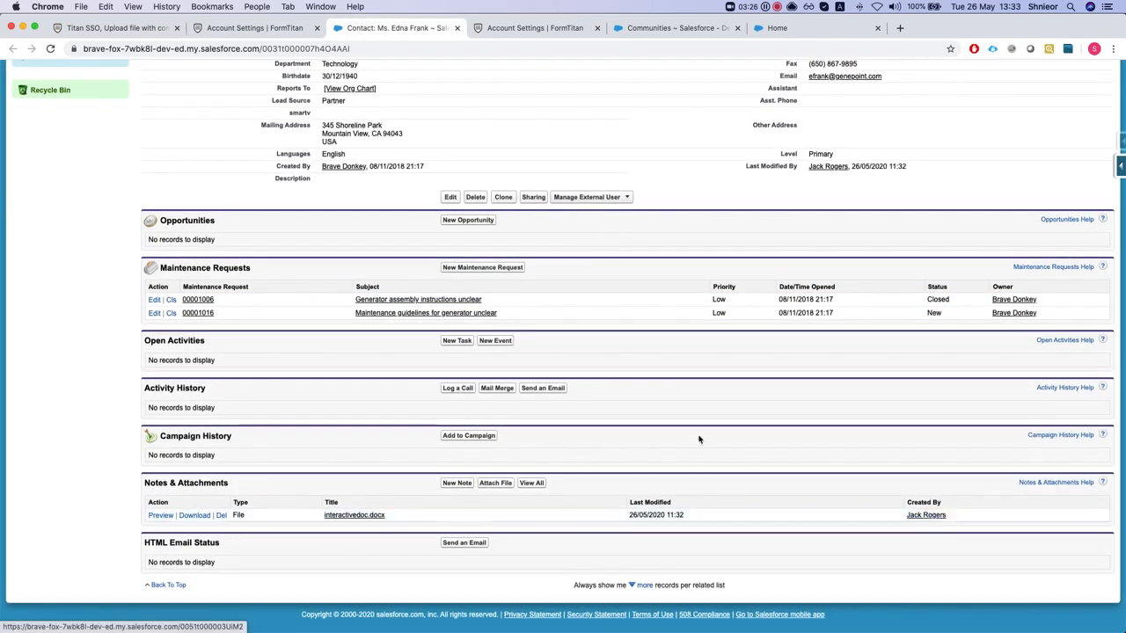
scroll(up, 3)
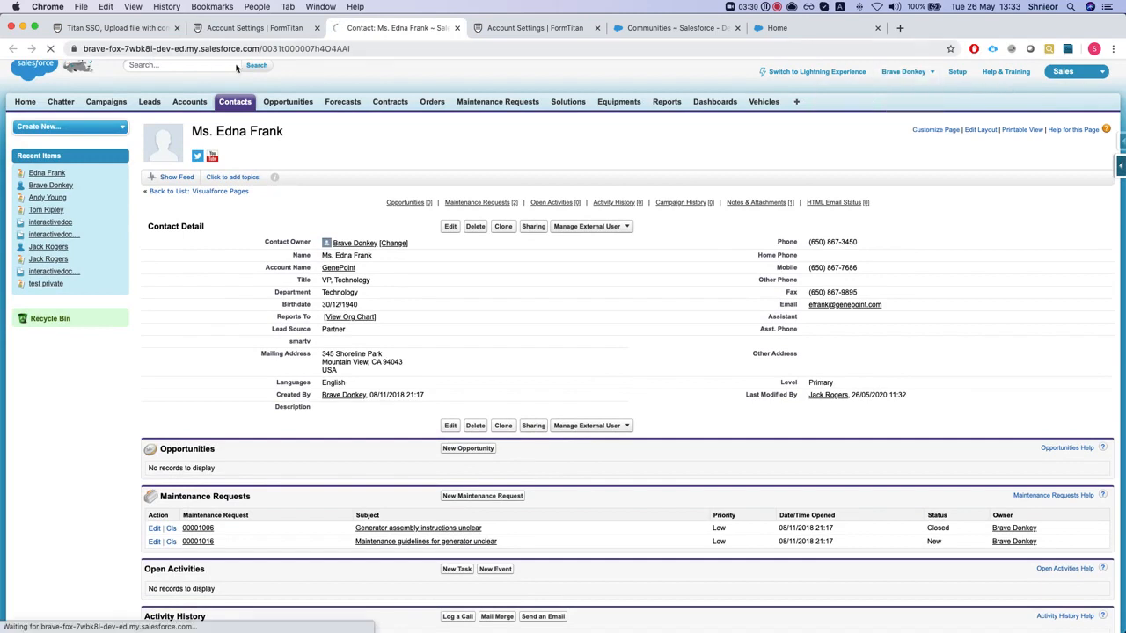
click(817, 71)
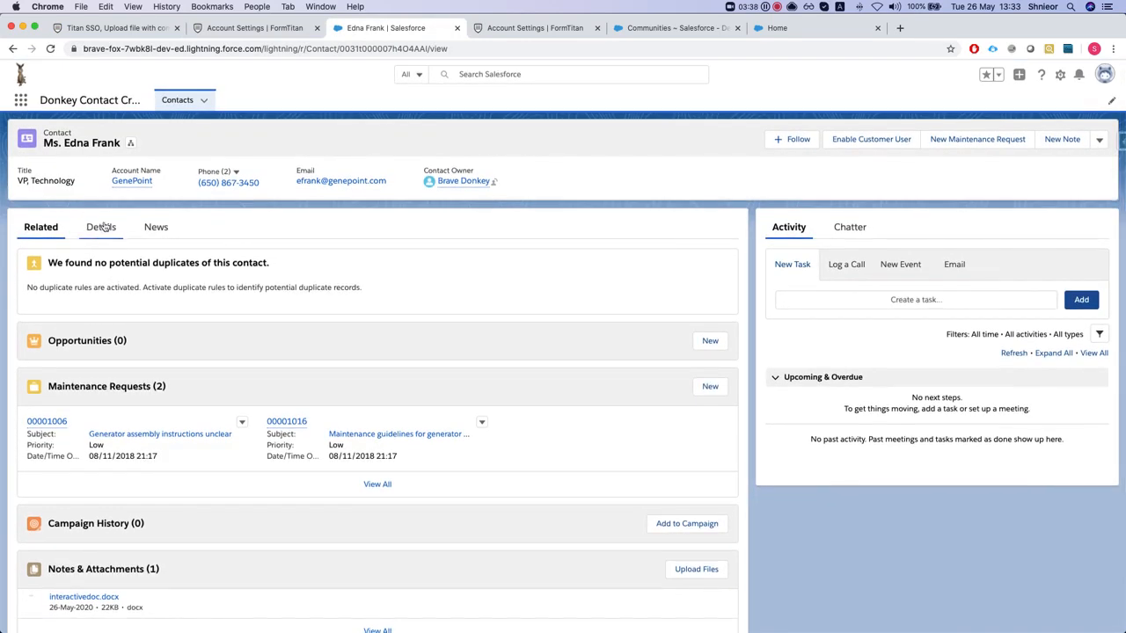
scroll(down, 3)
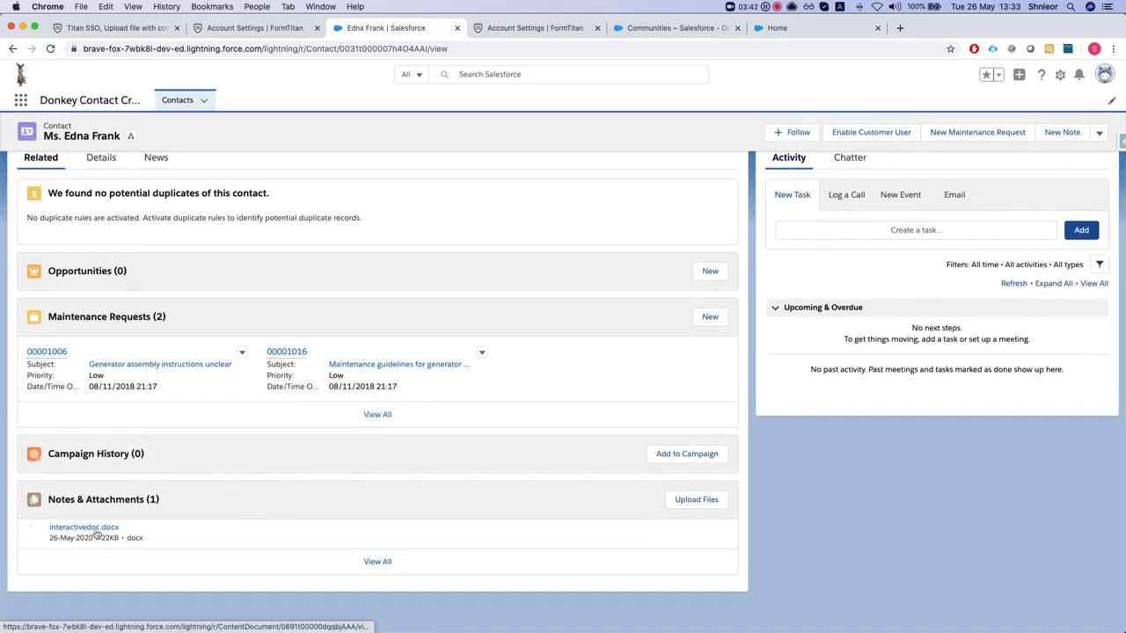
click(83, 527)
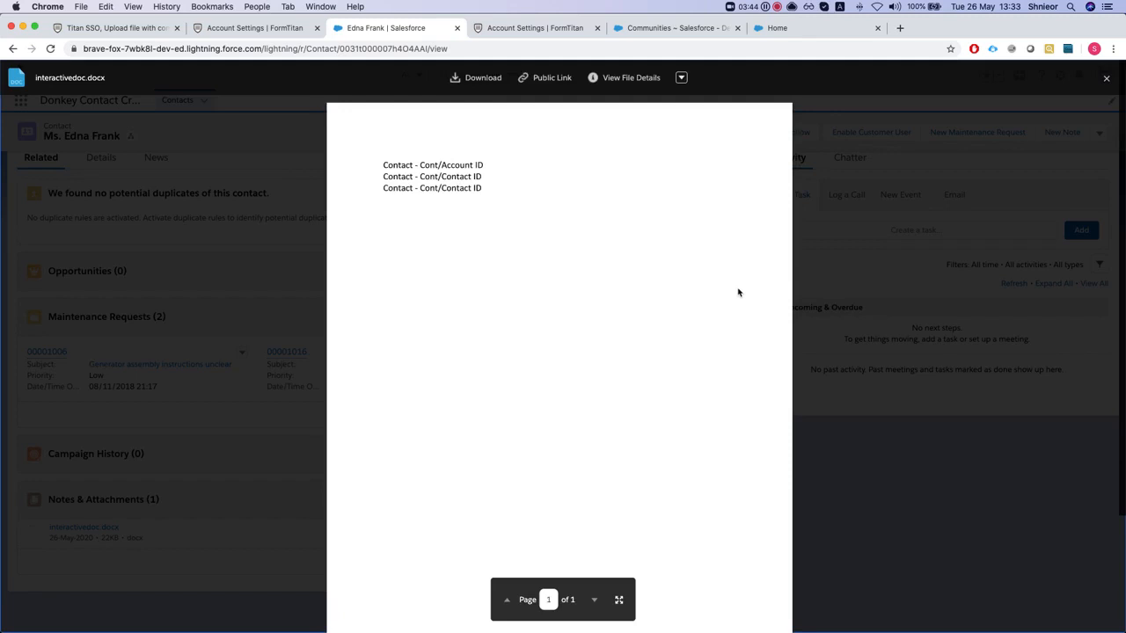
click(1106, 78)
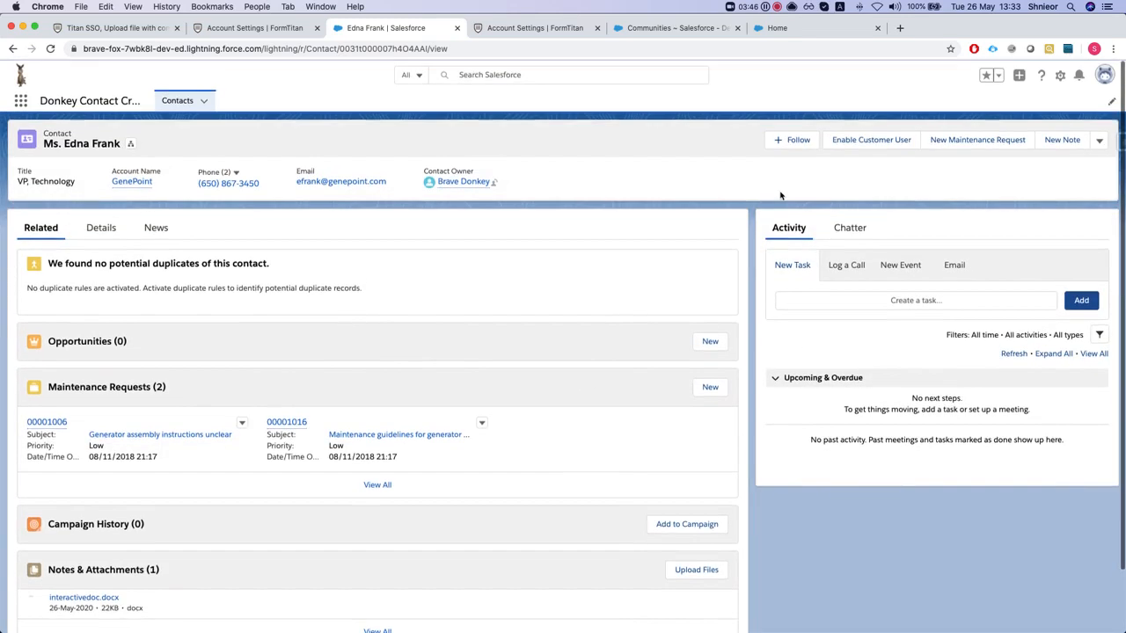